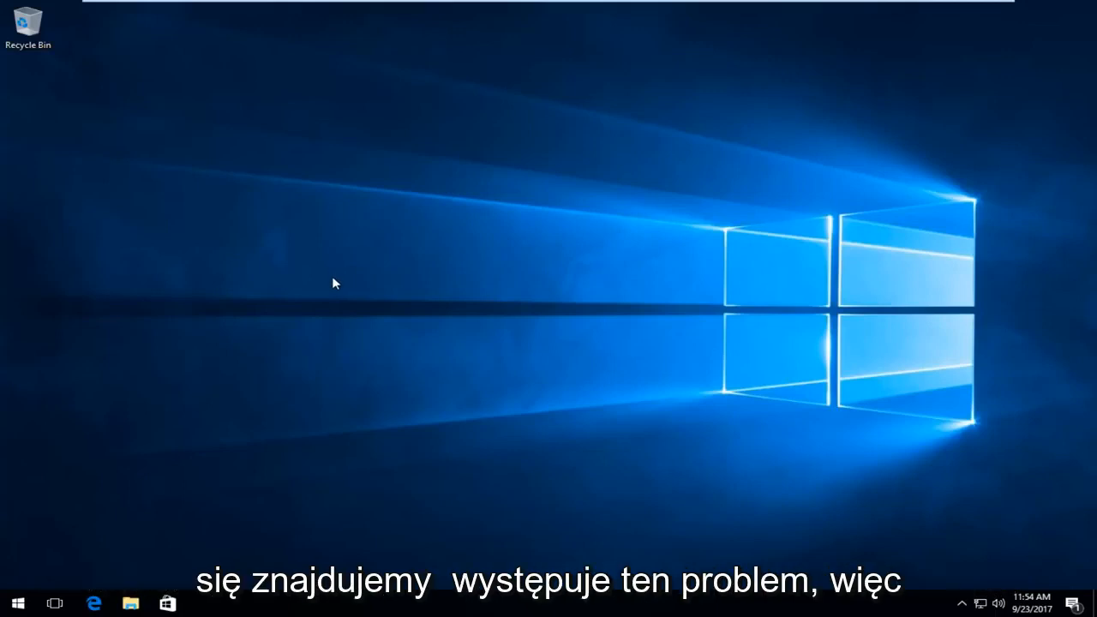
{"action": "mouse_move", "coordinate": [244, 362]}
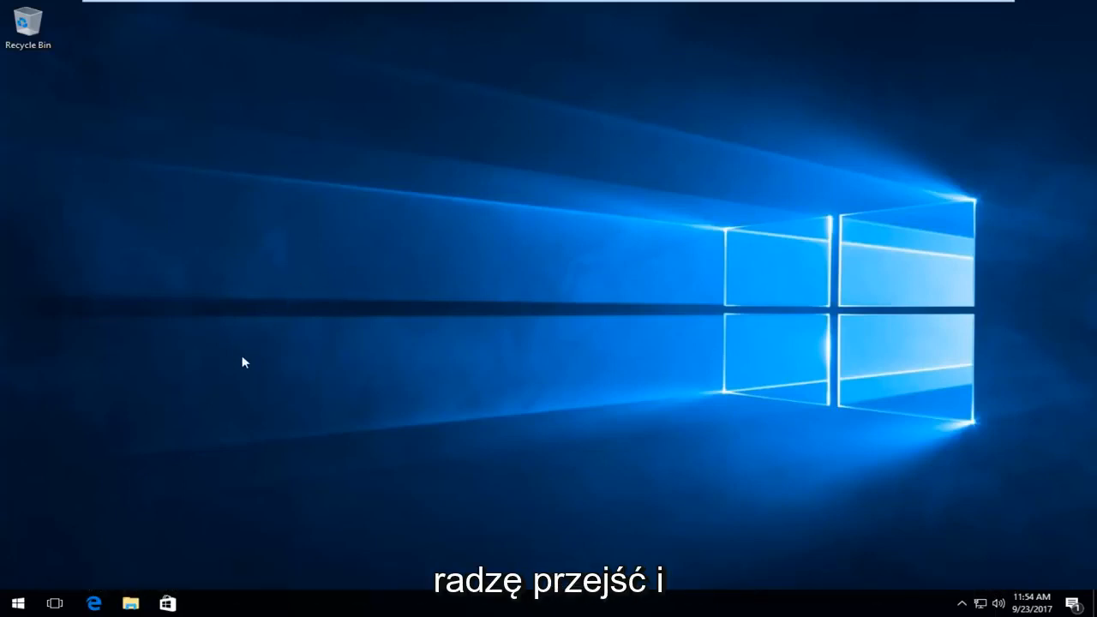
Step: Search the Start menu for 'this pc'
{"action": "left_click", "coordinate": [17, 604]}
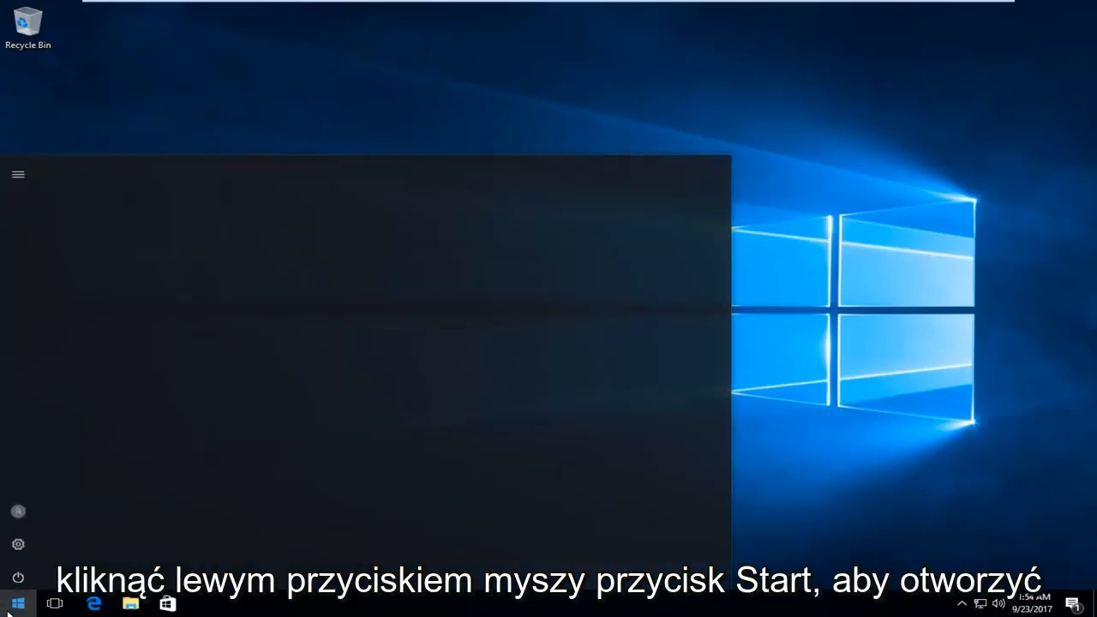
{"action": "left_click", "coordinate": [16, 604]}
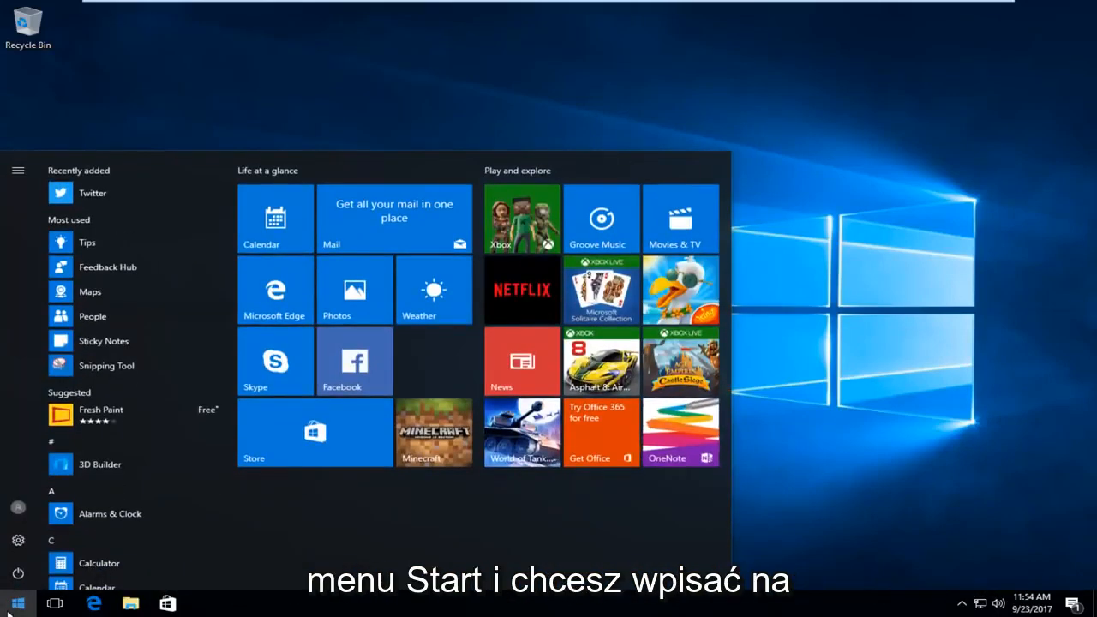
{"action": "type", "text": "t"}
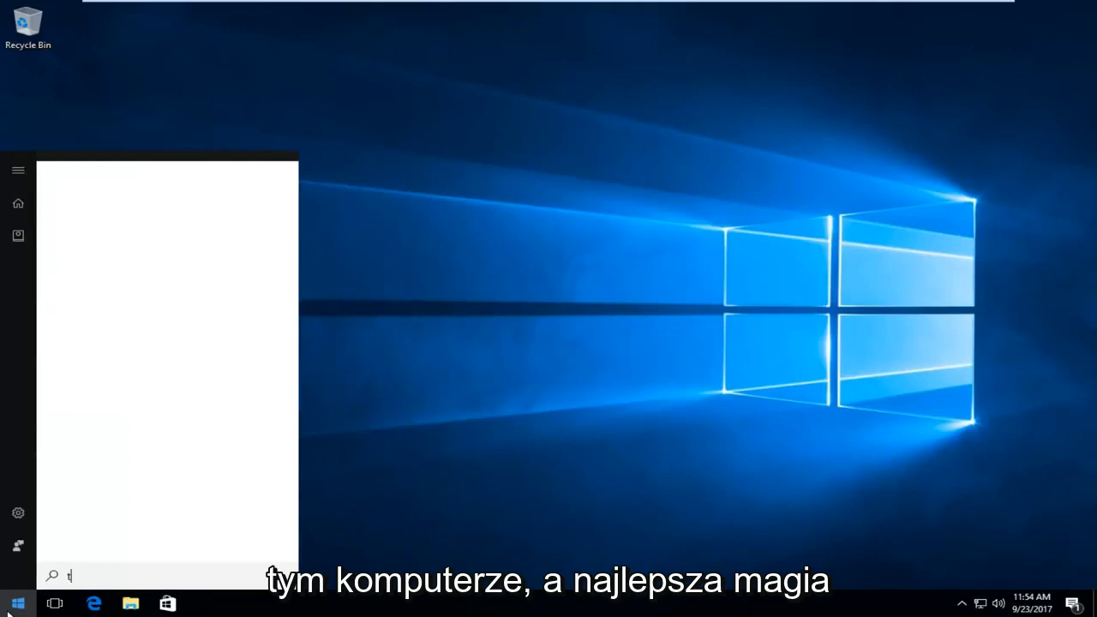
{"action": "type", "text": "his pc"}
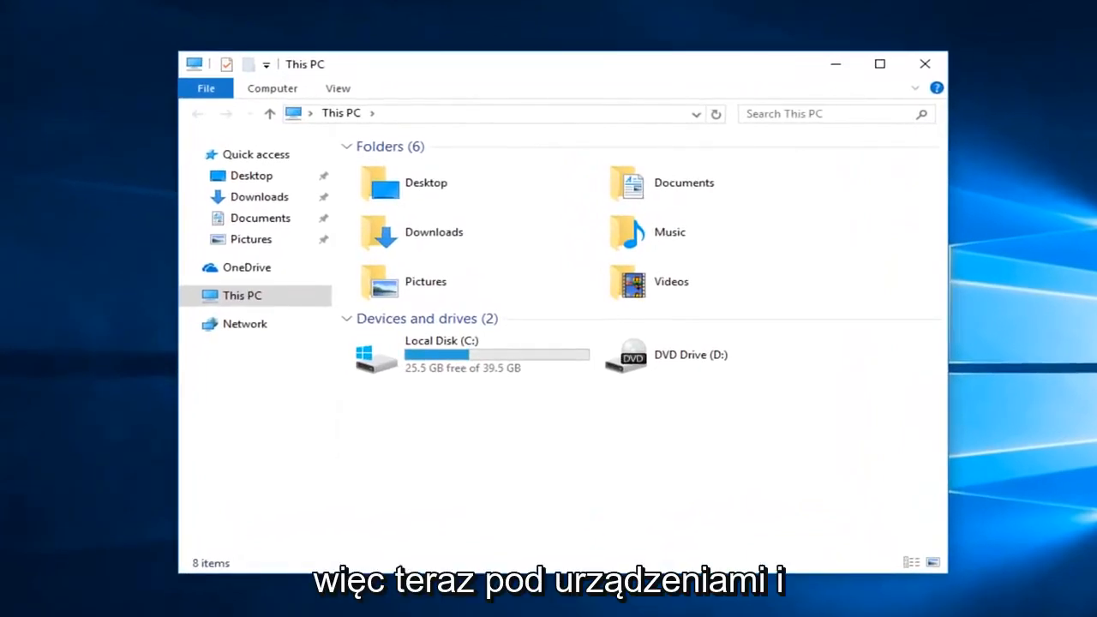
{"action": "mouse_move", "coordinate": [489, 364]}
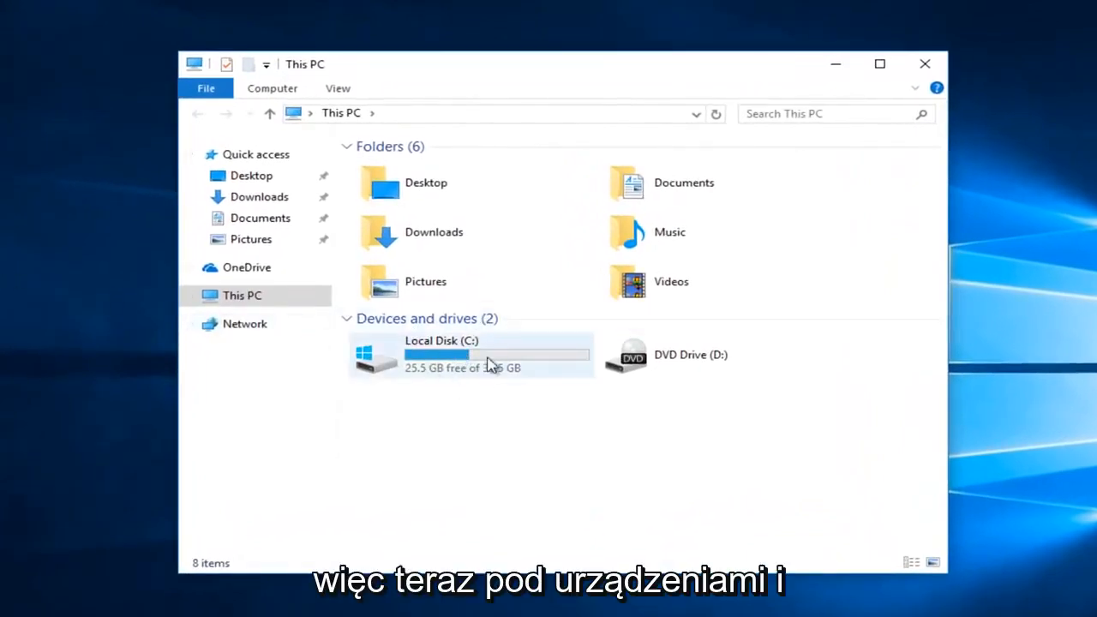
{"action": "mouse_move", "coordinate": [511, 408]}
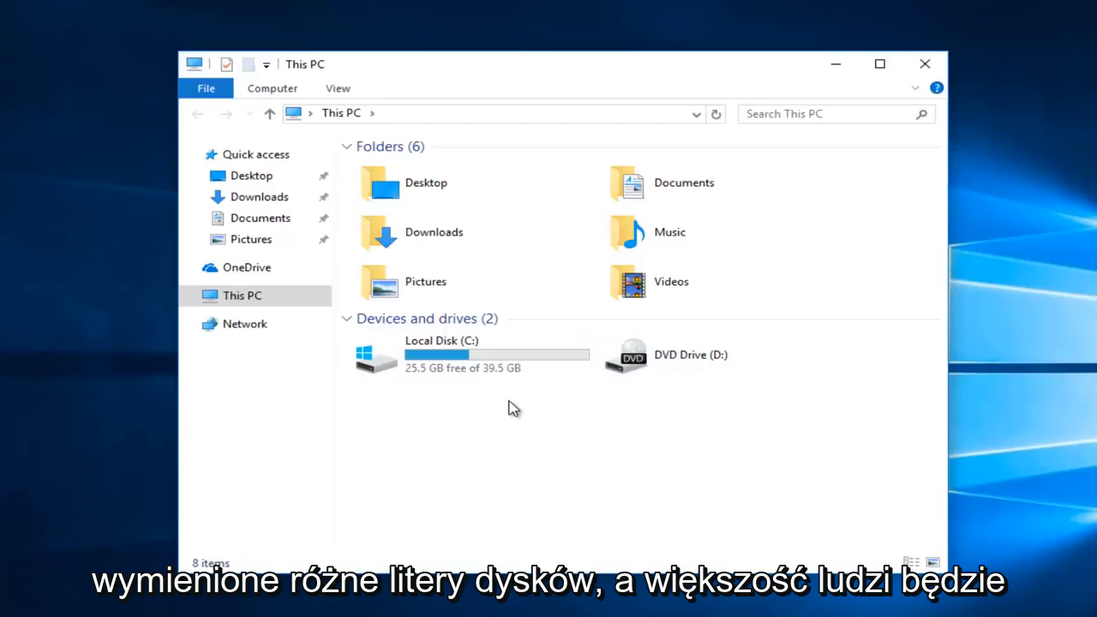
{"action": "mouse_move", "coordinate": [381, 417]}
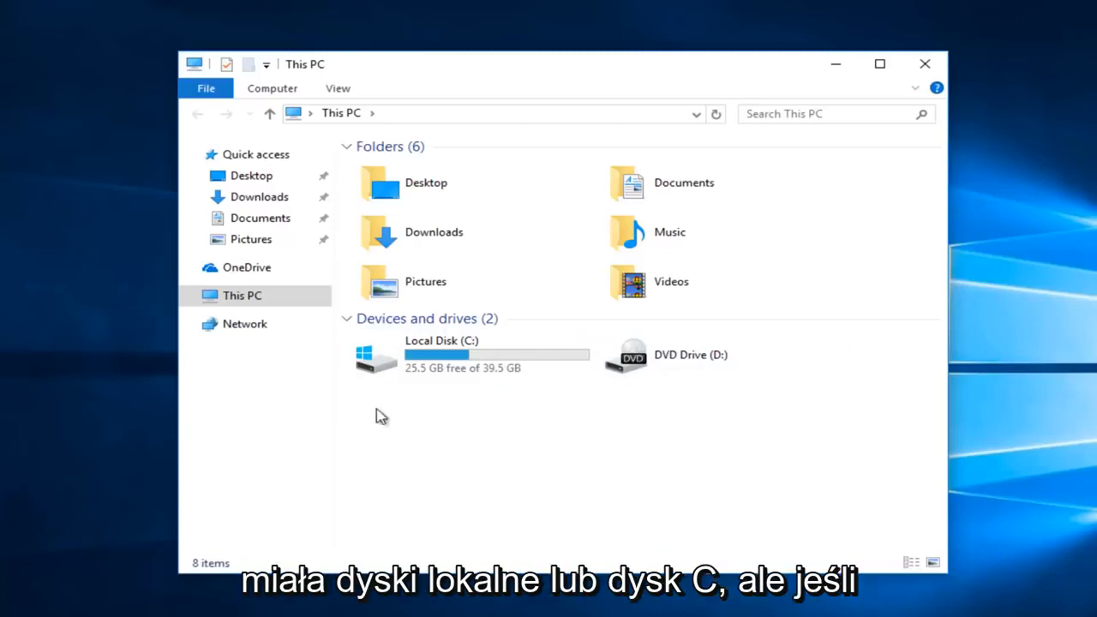
{"action": "mouse_move", "coordinate": [463, 347]}
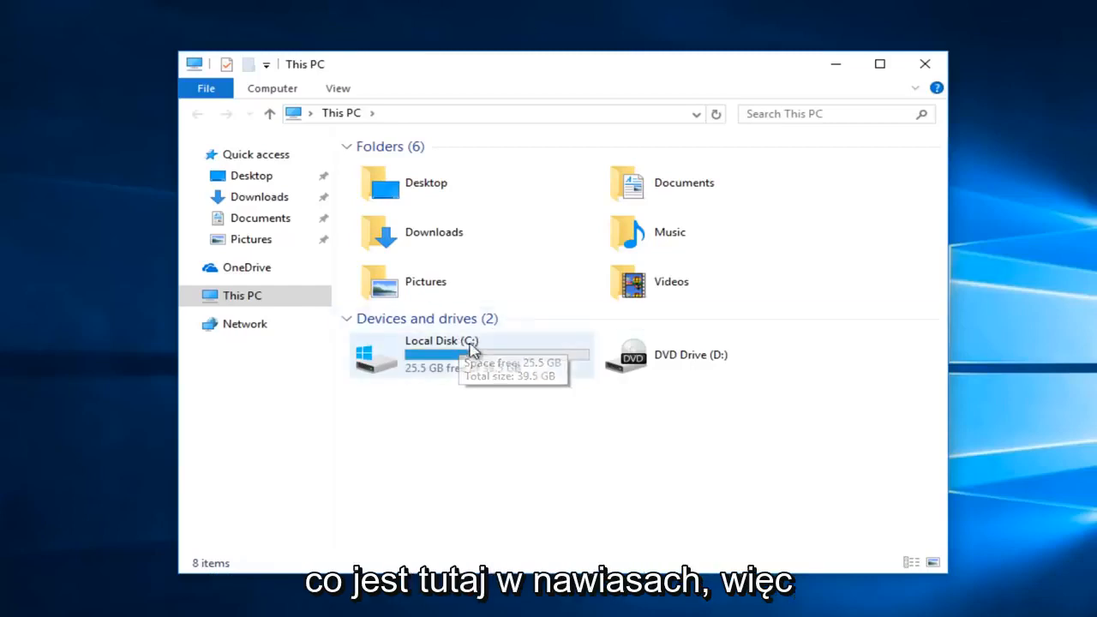
{"action": "mouse_move", "coordinate": [439, 360]}
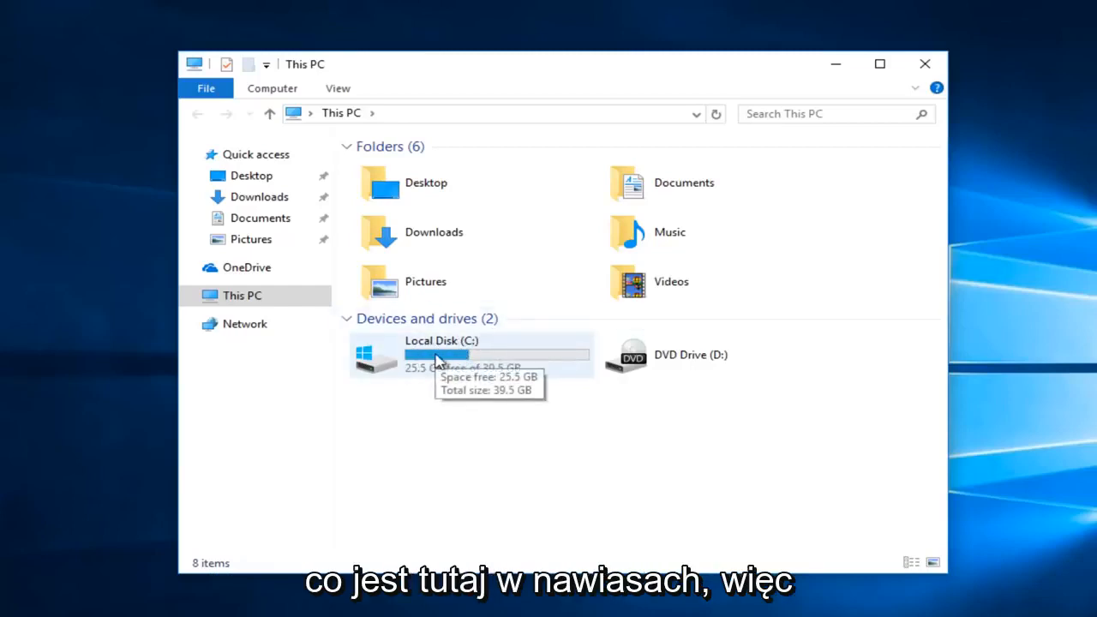
{"action": "mouse_move", "coordinate": [481, 352]}
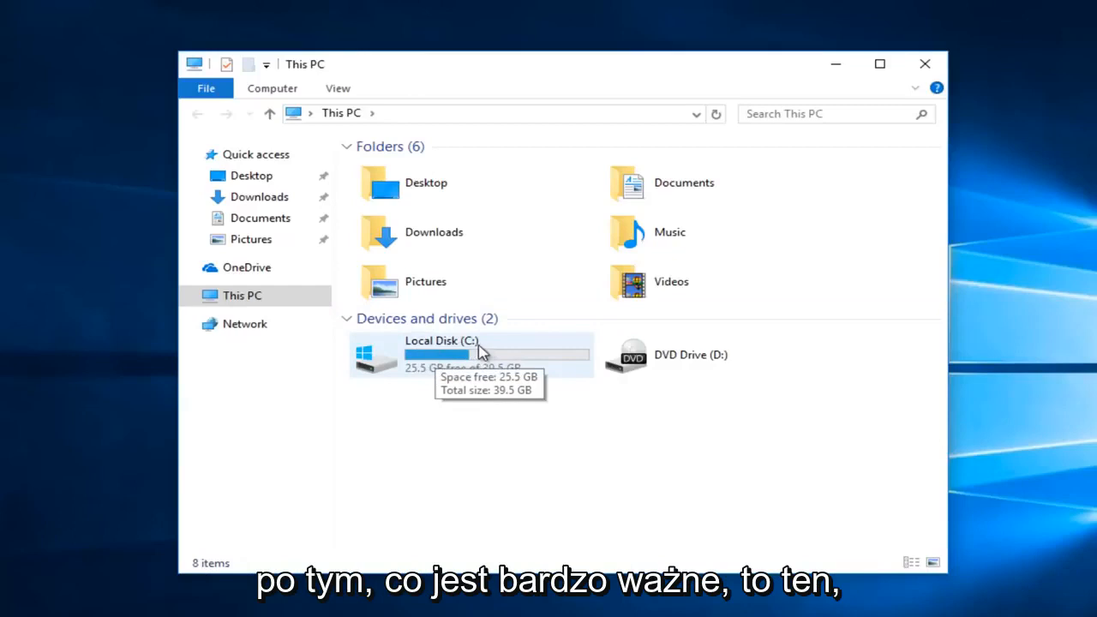
{"action": "mouse_move", "coordinate": [501, 412]}
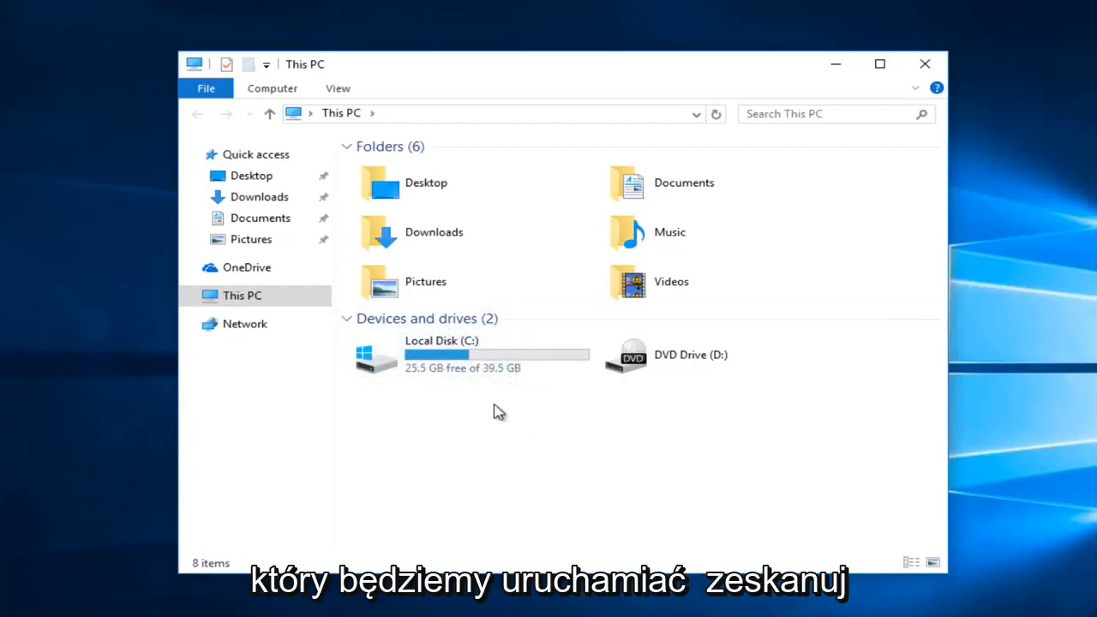
{"action": "mouse_move", "coordinate": [566, 397]}
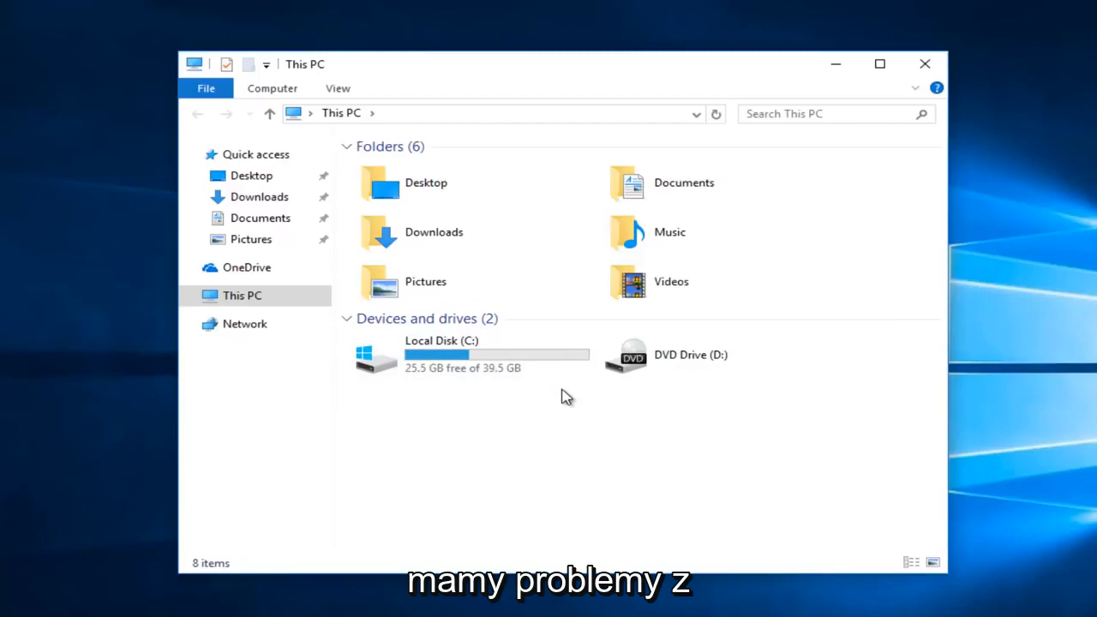
{"action": "mouse_move", "coordinate": [583, 380]}
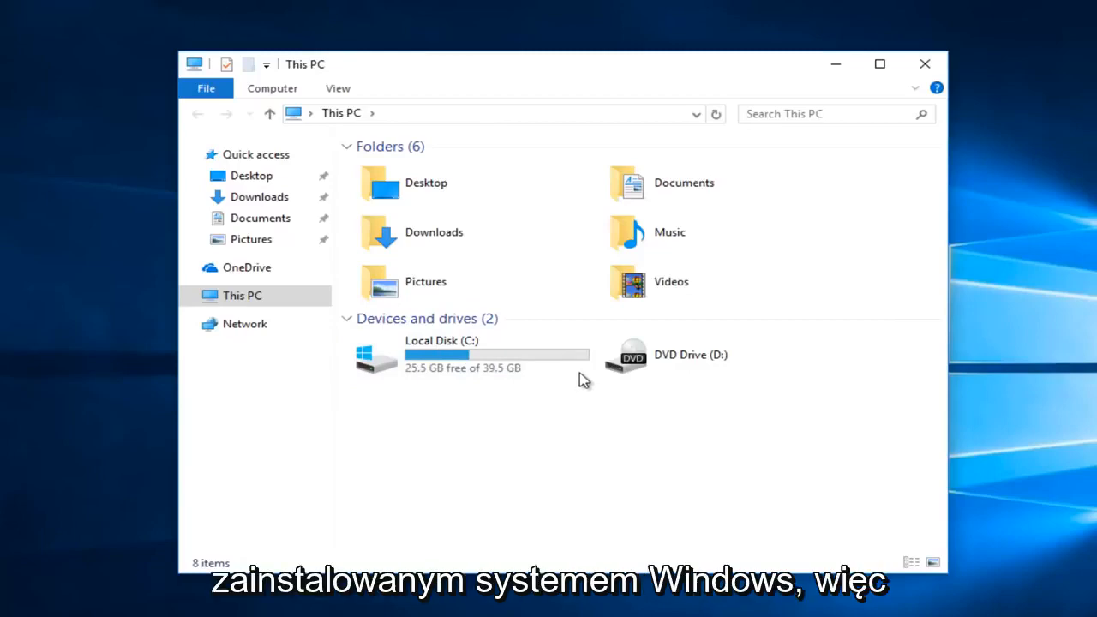
Step: Close the This PC window after noting Local Disk (C:) has 25.5 GB free of 39.5 GB
{"action": "left_click", "coordinate": [926, 64]}
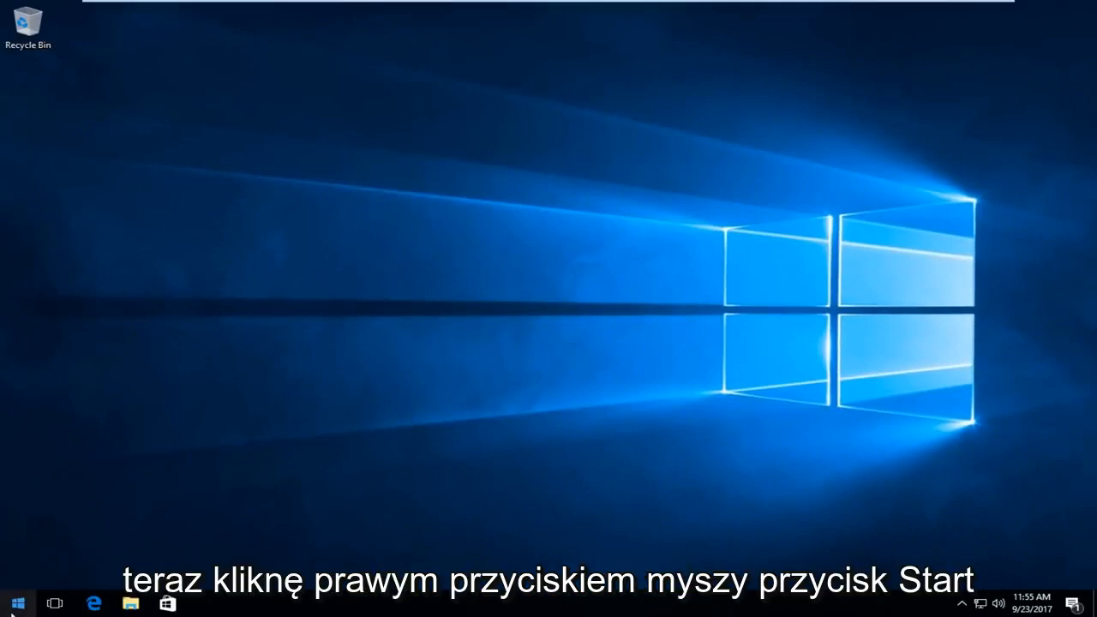
Step: Launch Command Prompt (Admin) from the Start right-click menu and approve the UAC request
{"action": "right_click", "coordinate": [16, 603]}
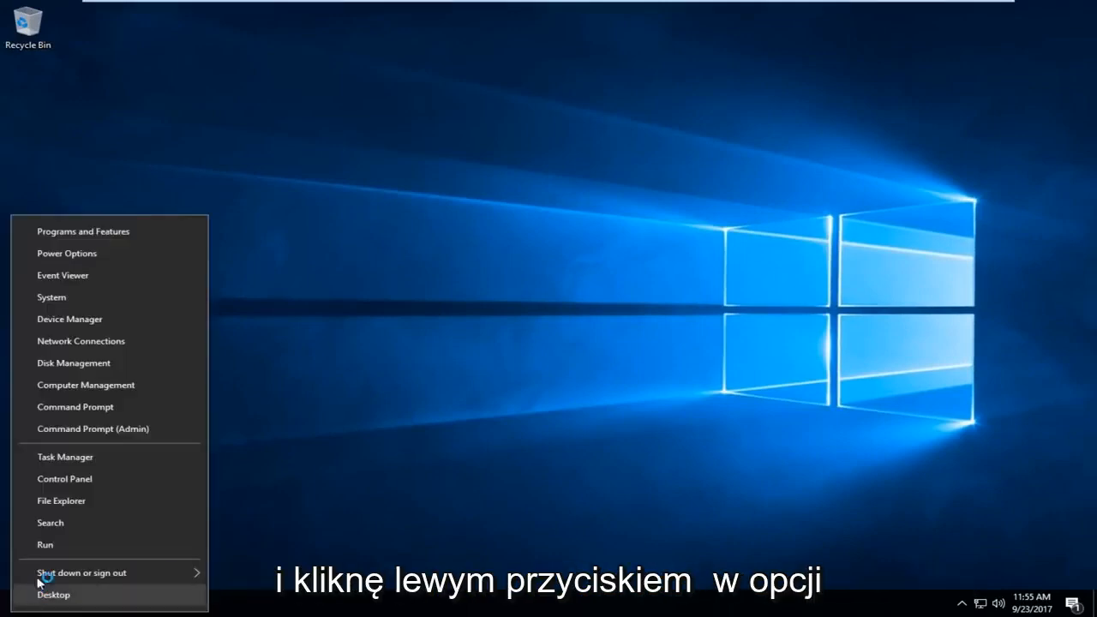
{"action": "mouse_move", "coordinate": [92, 428]}
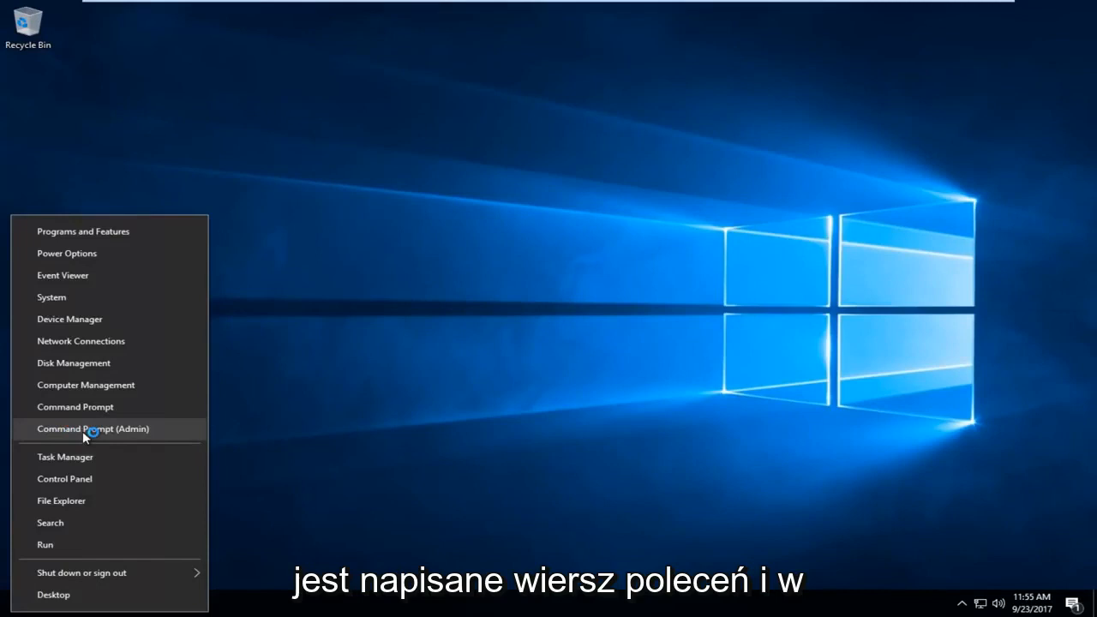
{"action": "left_click", "coordinate": [92, 429]}
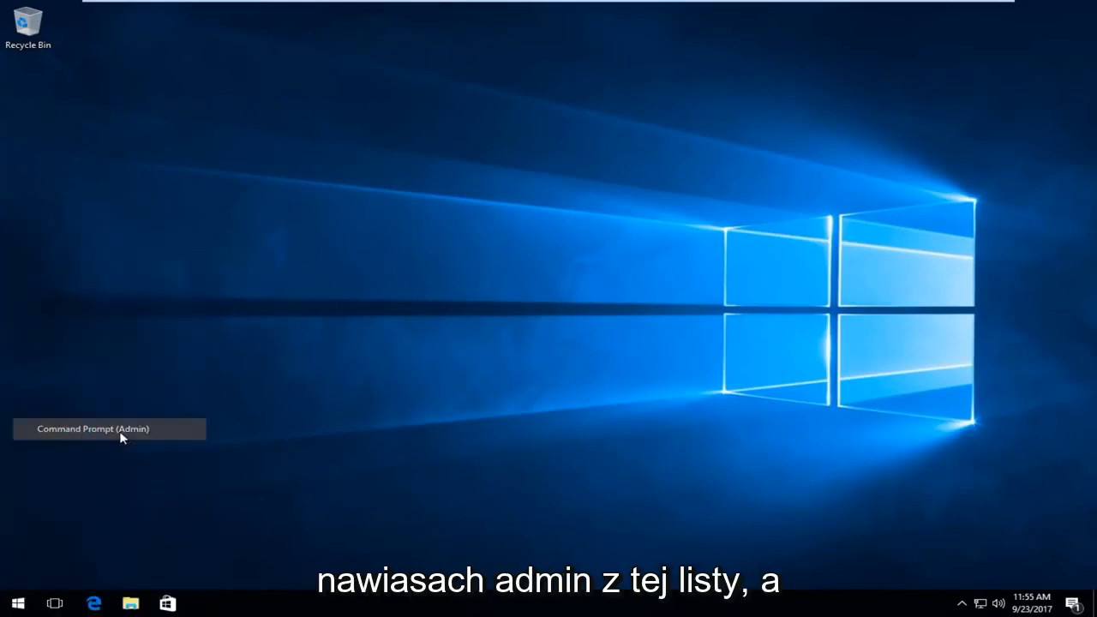
{"action": "left_click", "coordinate": [93, 429]}
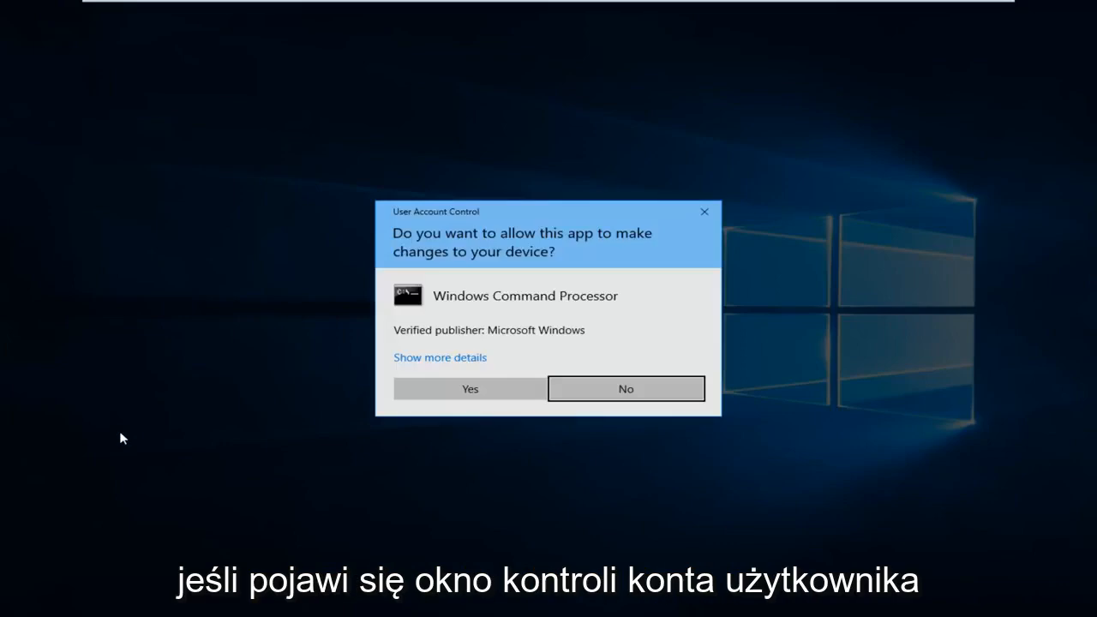
{"action": "left_click", "coordinate": [470, 387]}
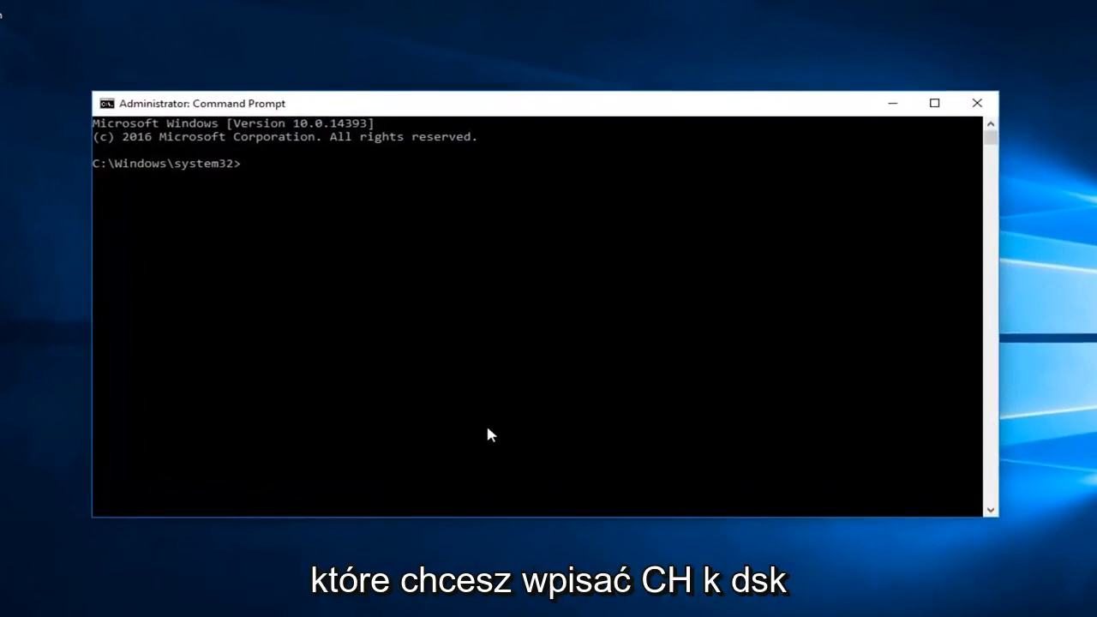
Step: Enter the command chkdsk /f c: at the elevated prompt
{"action": "type", "text": "ch"}
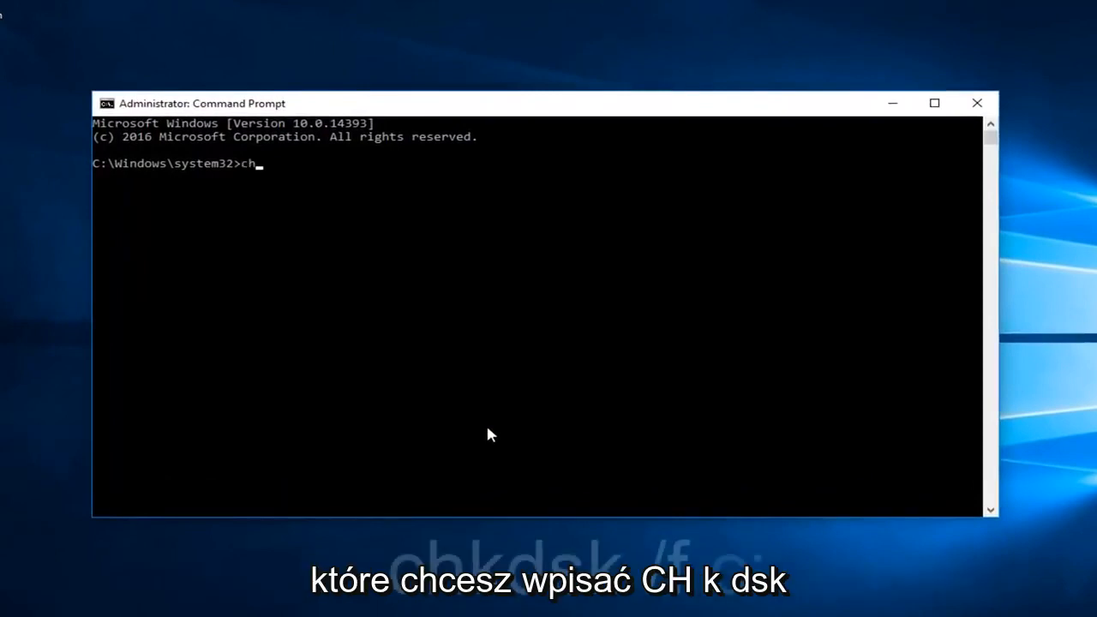
{"action": "type", "text": "k"}
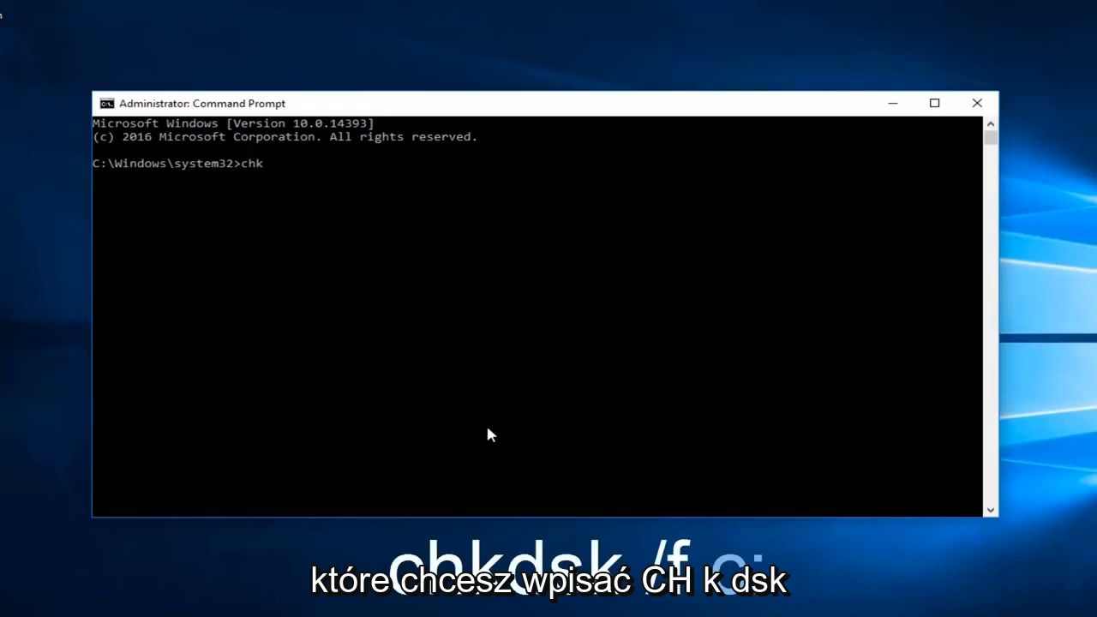
{"action": "type", "text": "dsk /"}
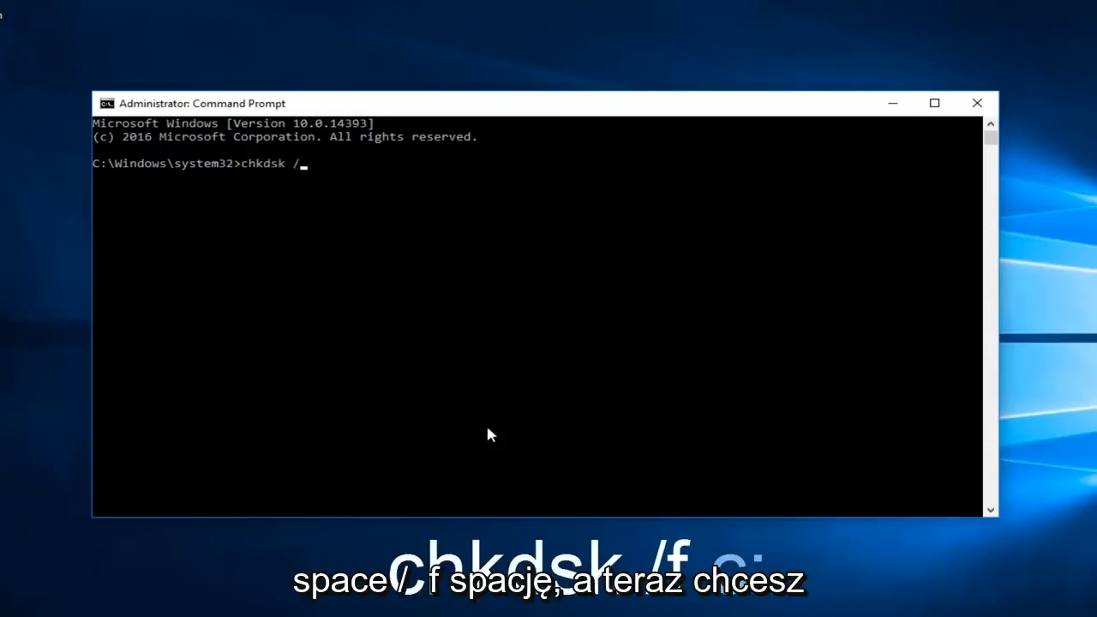
{"action": "type", "text": "f"}
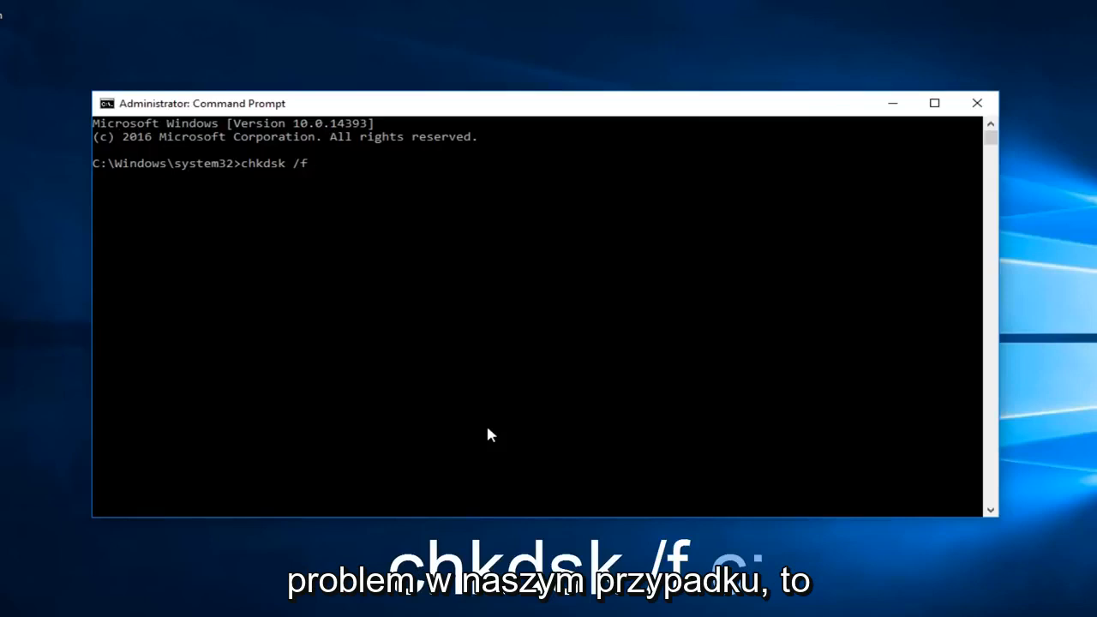
{"action": "type", "text": "c"}
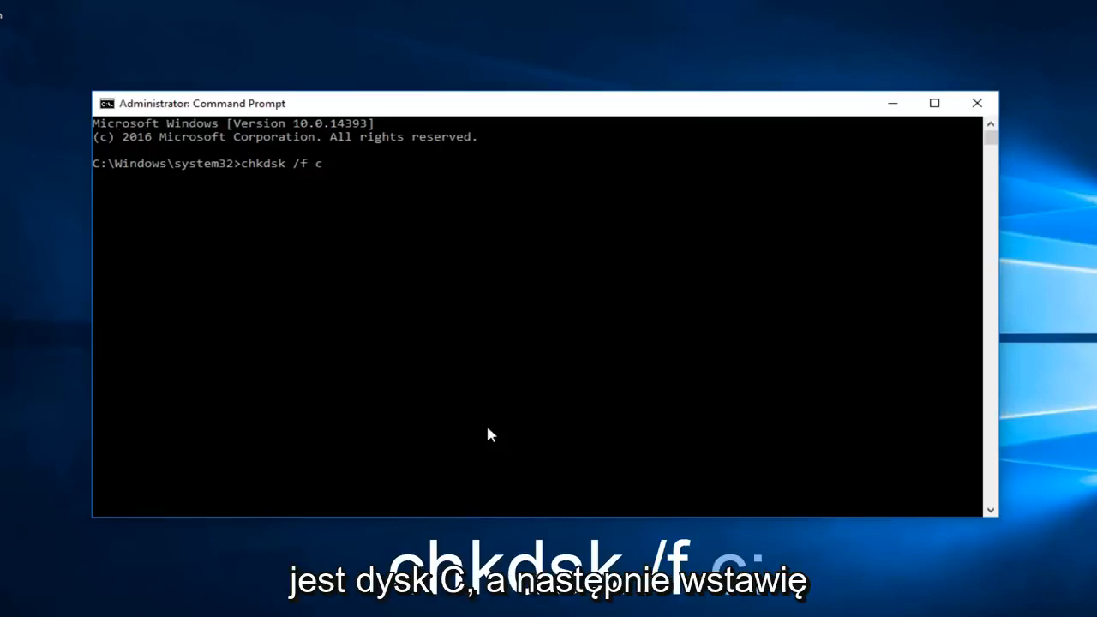
{"action": "type", "text": ":"}
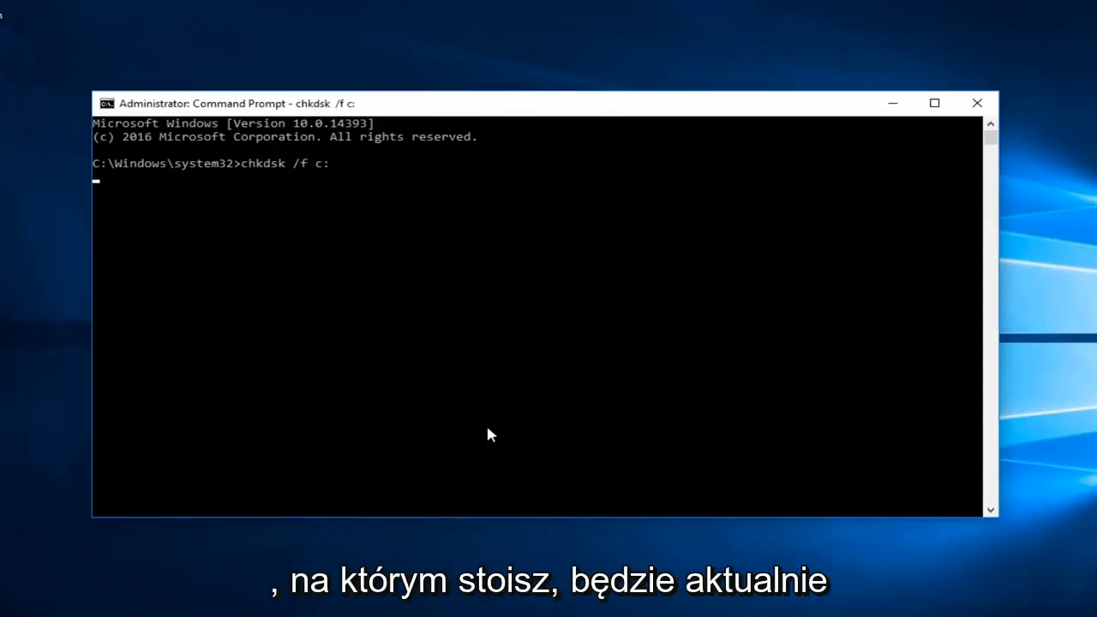
Step: Run chkdsk /f c:, which reports the volume in use and asks to schedule at restart
{"action": "key", "text": "Return"}
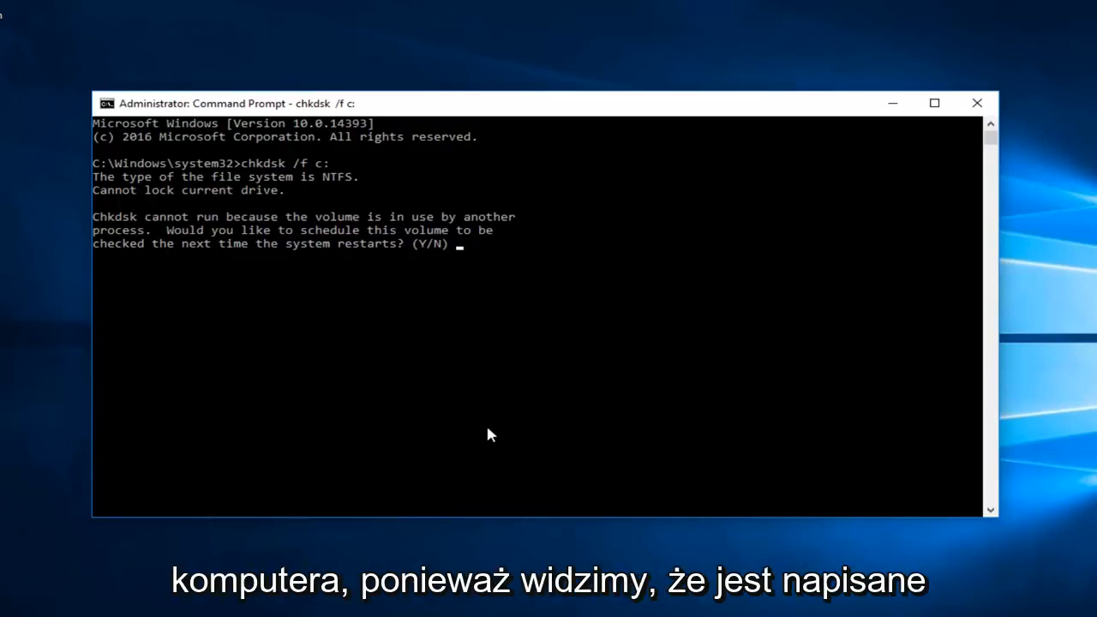
{"action": "mouse_move", "coordinate": [437, 274]}
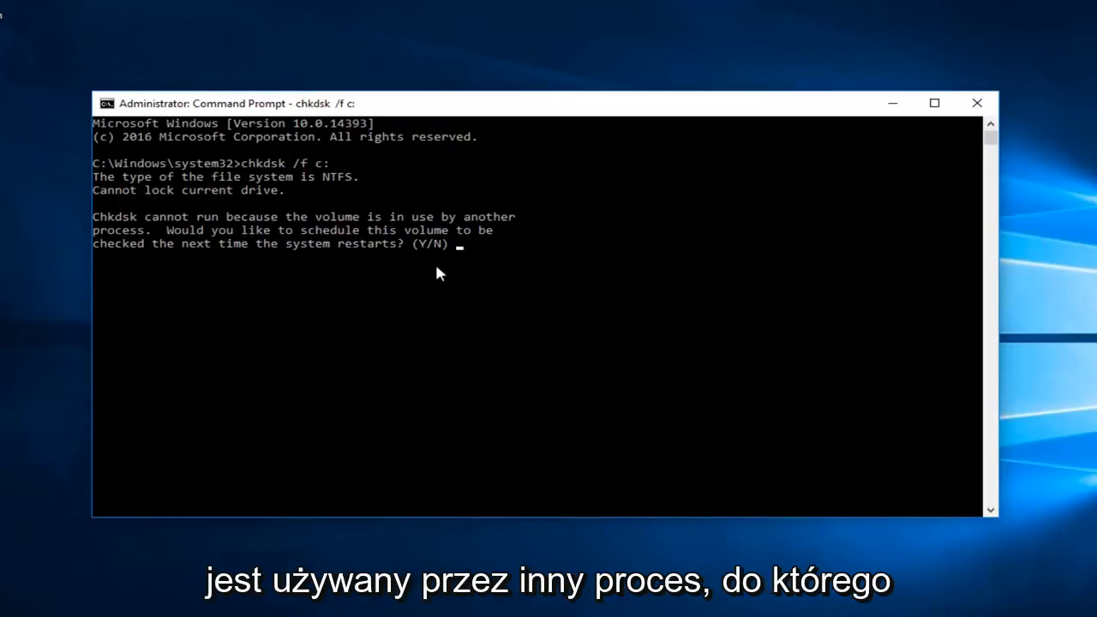
{"action": "mouse_move", "coordinate": [185, 249]}
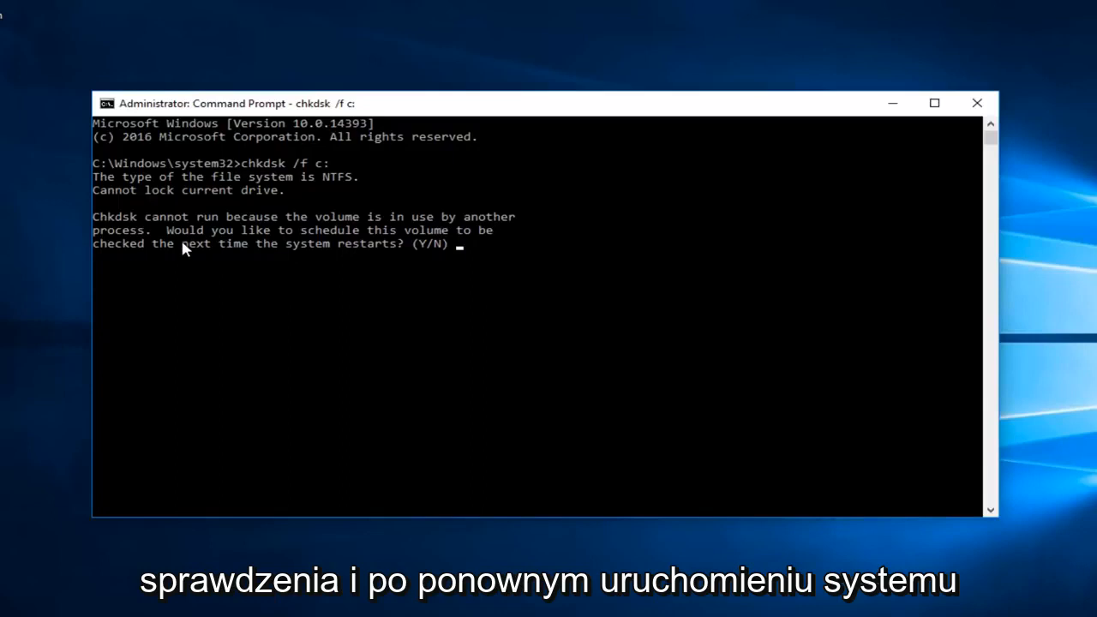
{"action": "mouse_move", "coordinate": [456, 261]}
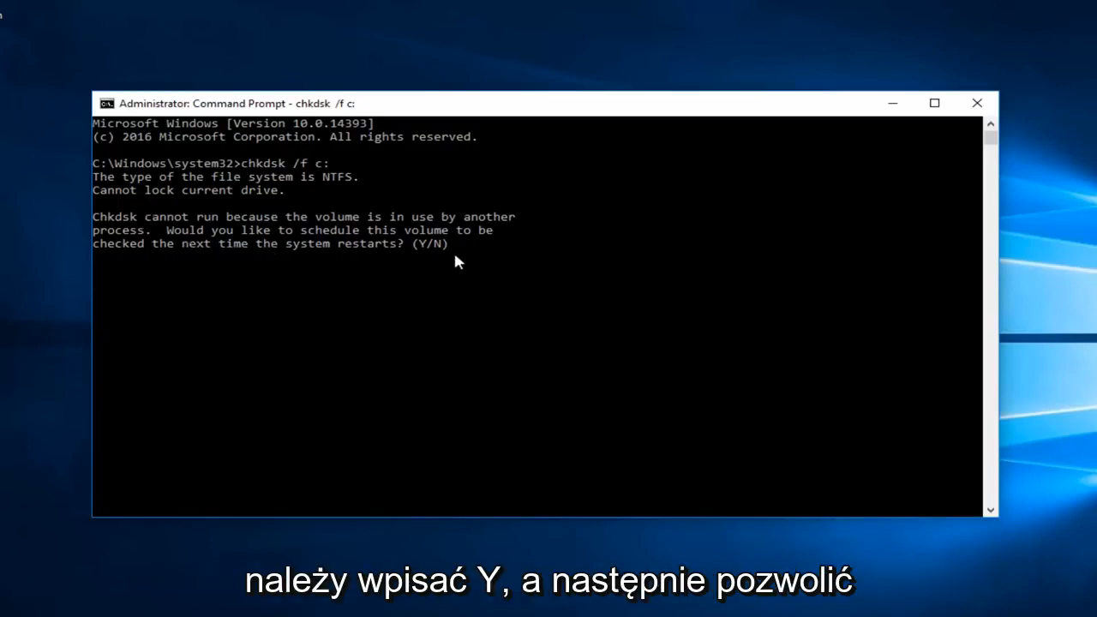